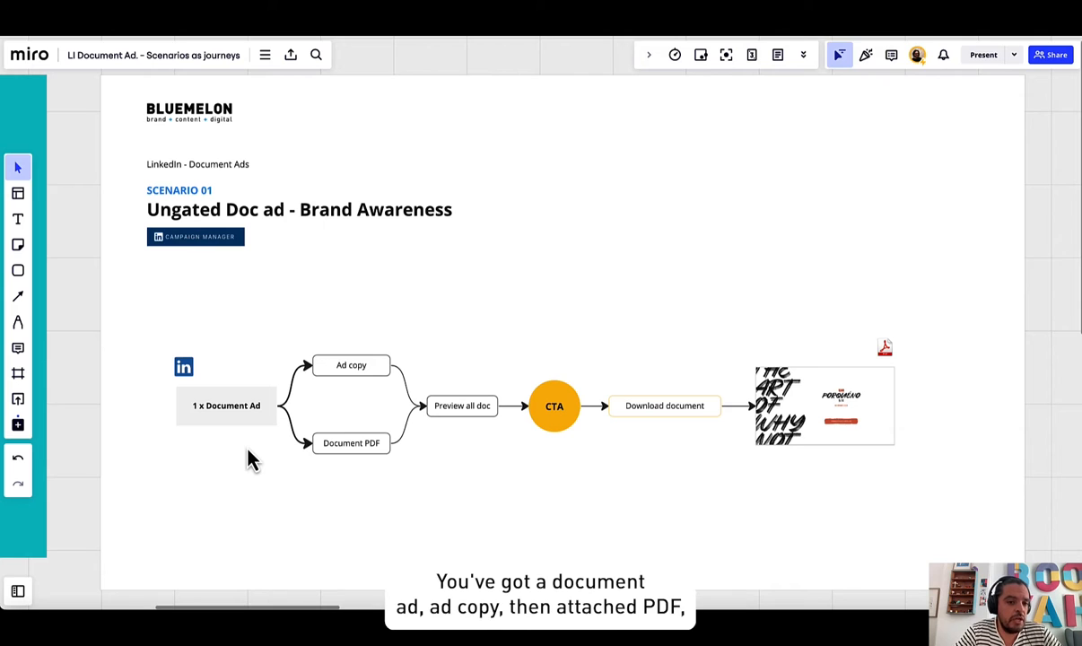
Point out the Ad copy and Preview all doc steps in the workflow diagram
click(351, 365)
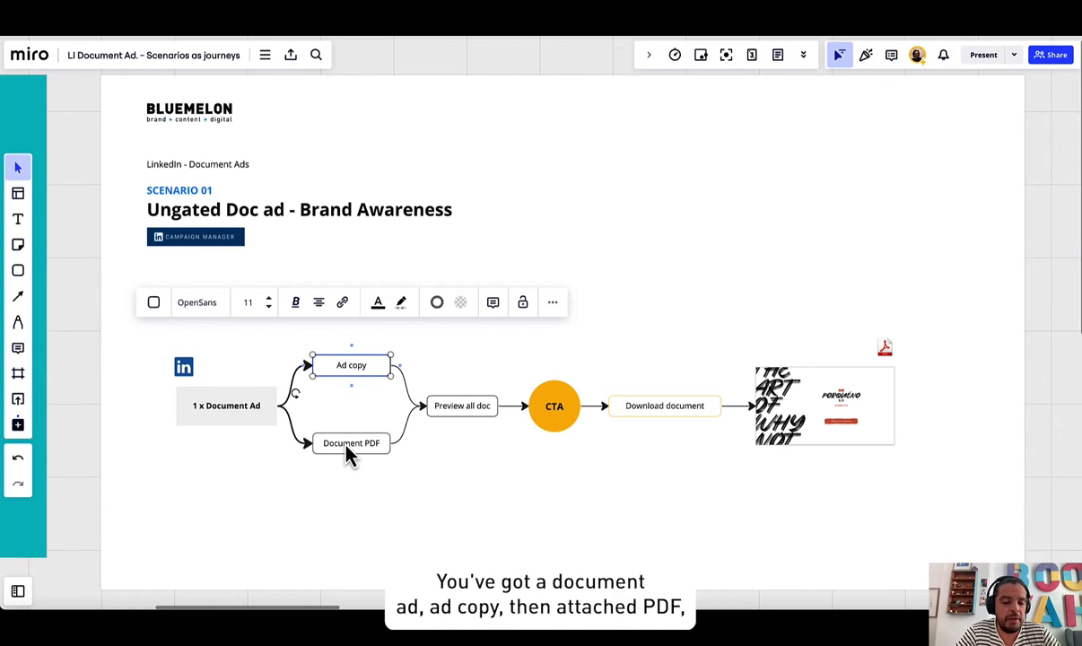
click(461, 405)
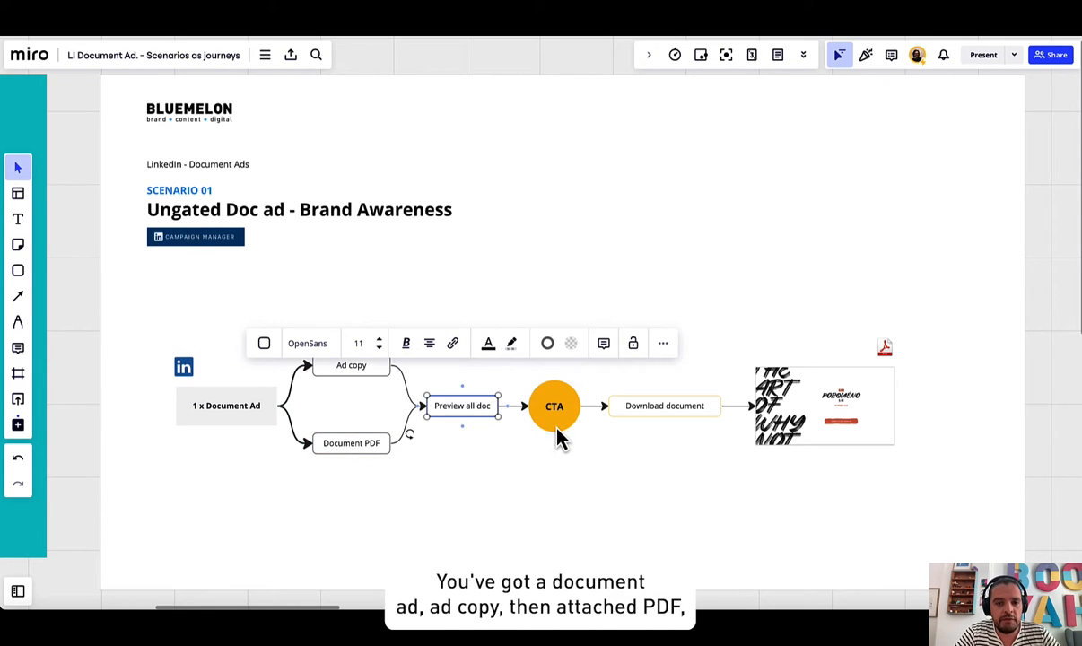
mouse_move(637, 435)
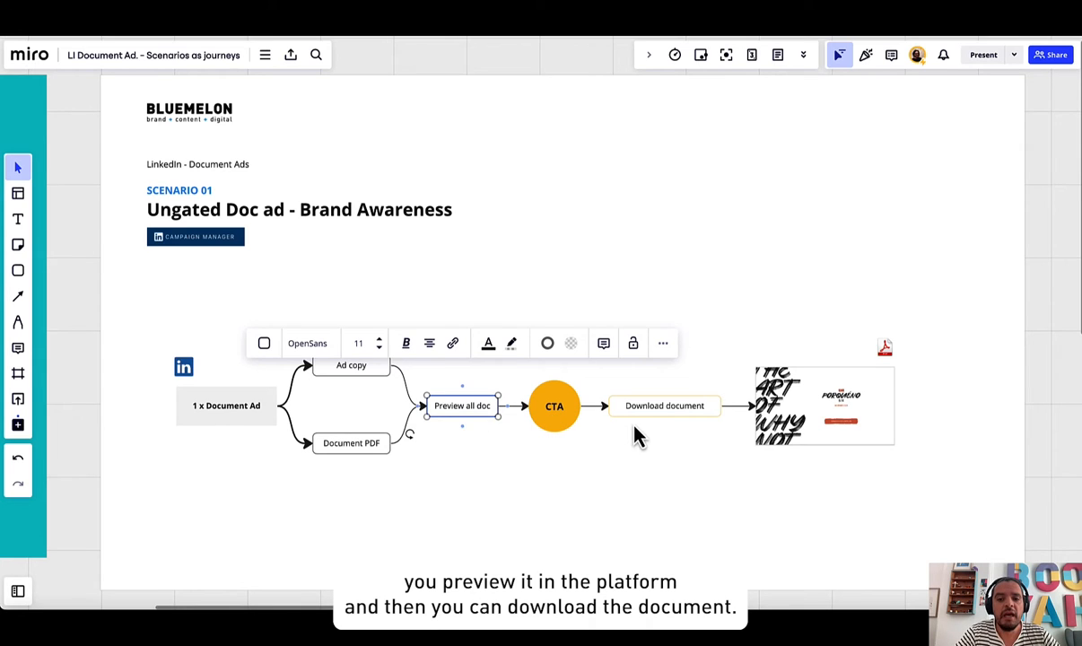
click(672, 492)
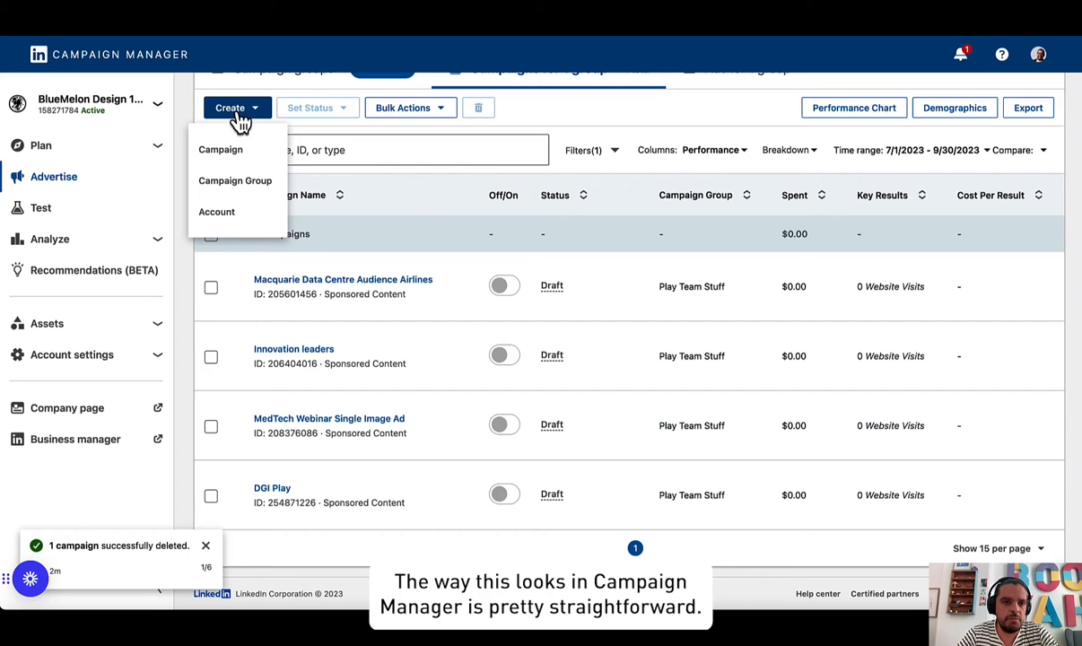
Create a new campaign and name it 'DOC AD - AWARENESS'
click(220, 149)
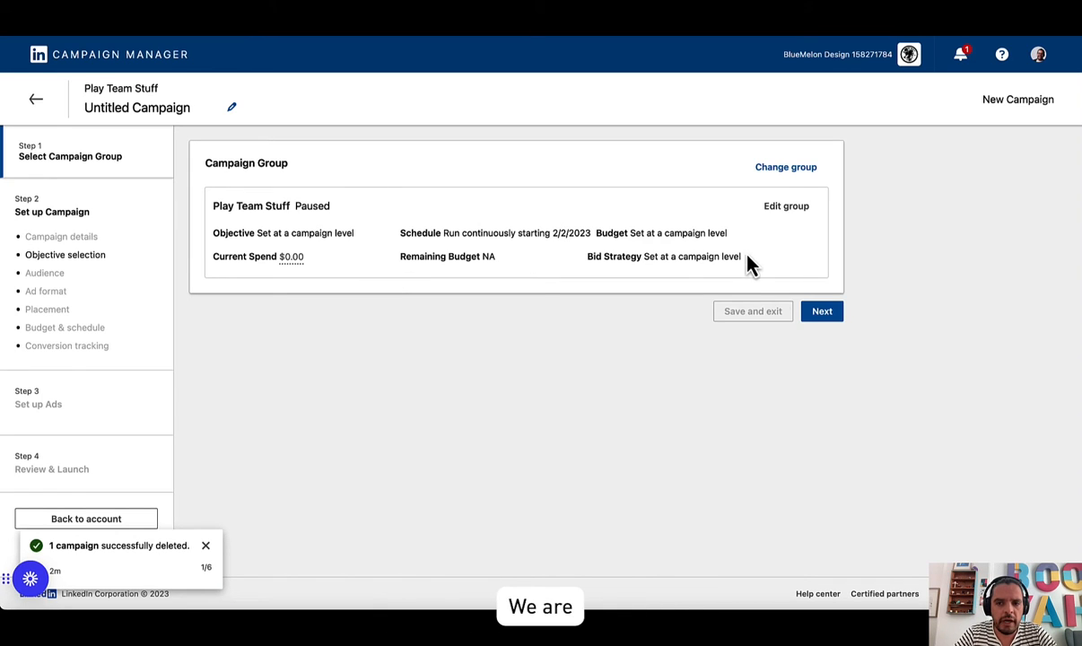
click(820, 310)
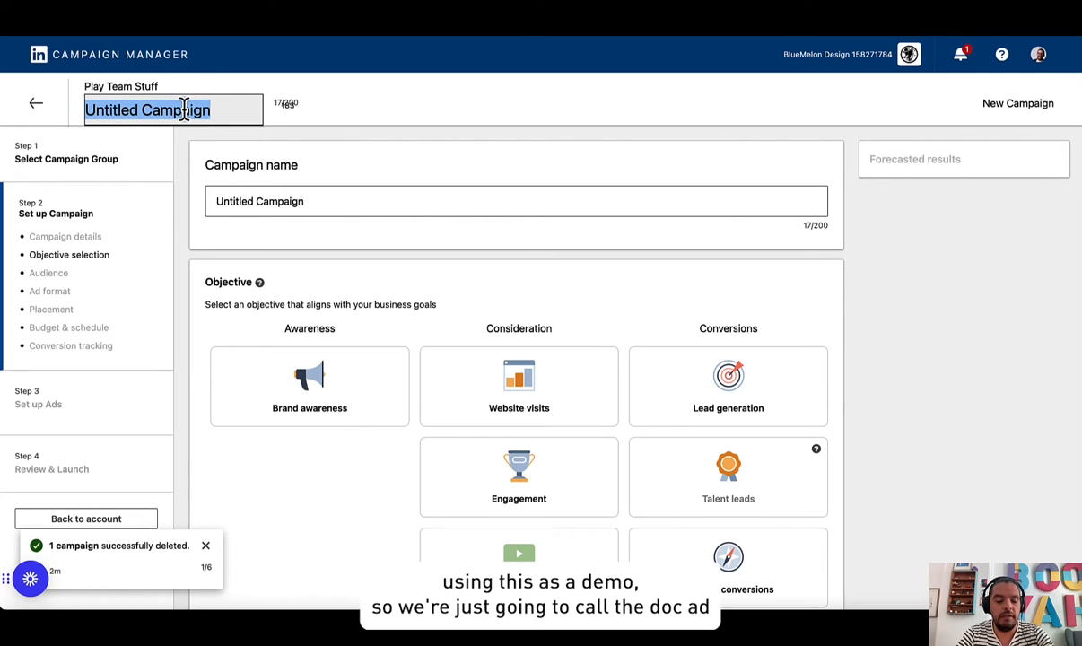
text(DOC AD)
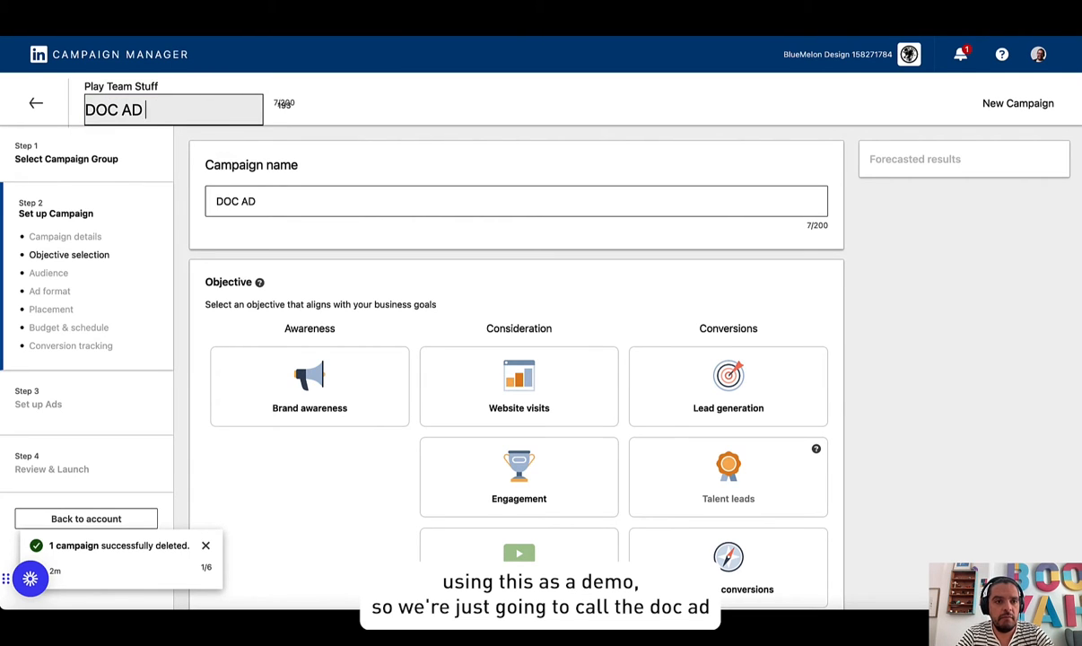
text(- AWARENESS)
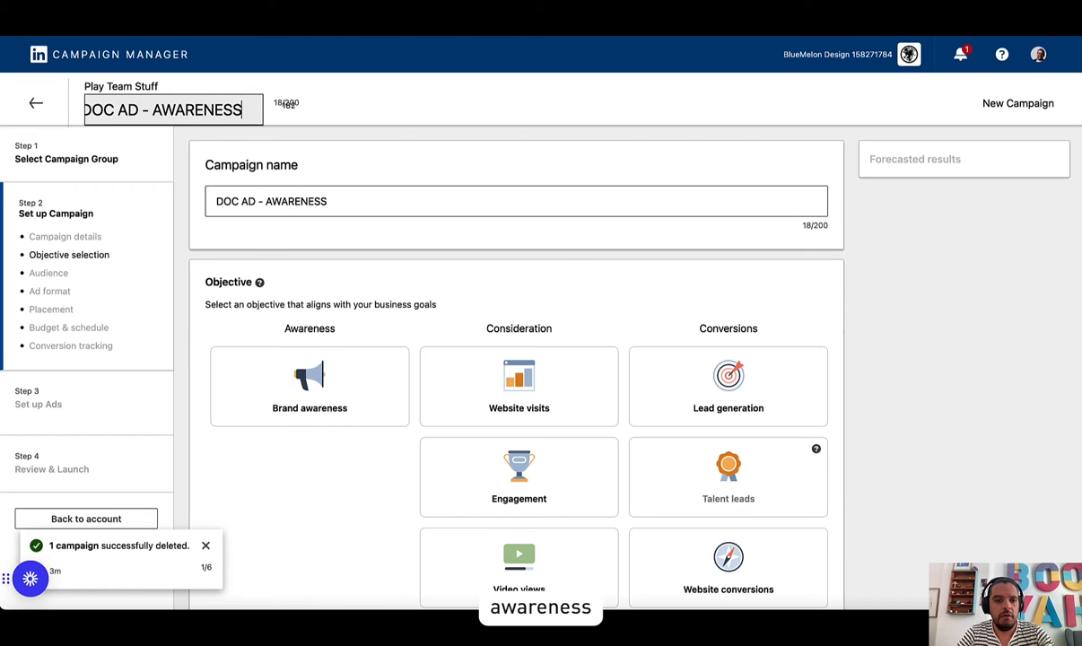
Choose the Brand awareness objective and review the Document ad format and budget settings
scroll(down, 3)
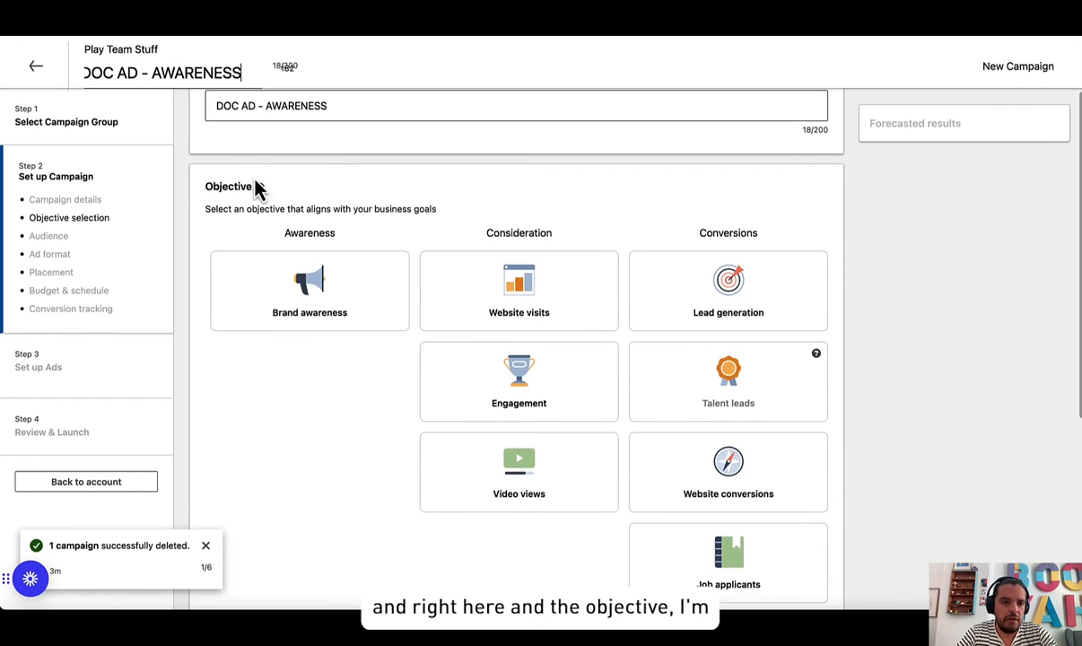
click(309, 290)
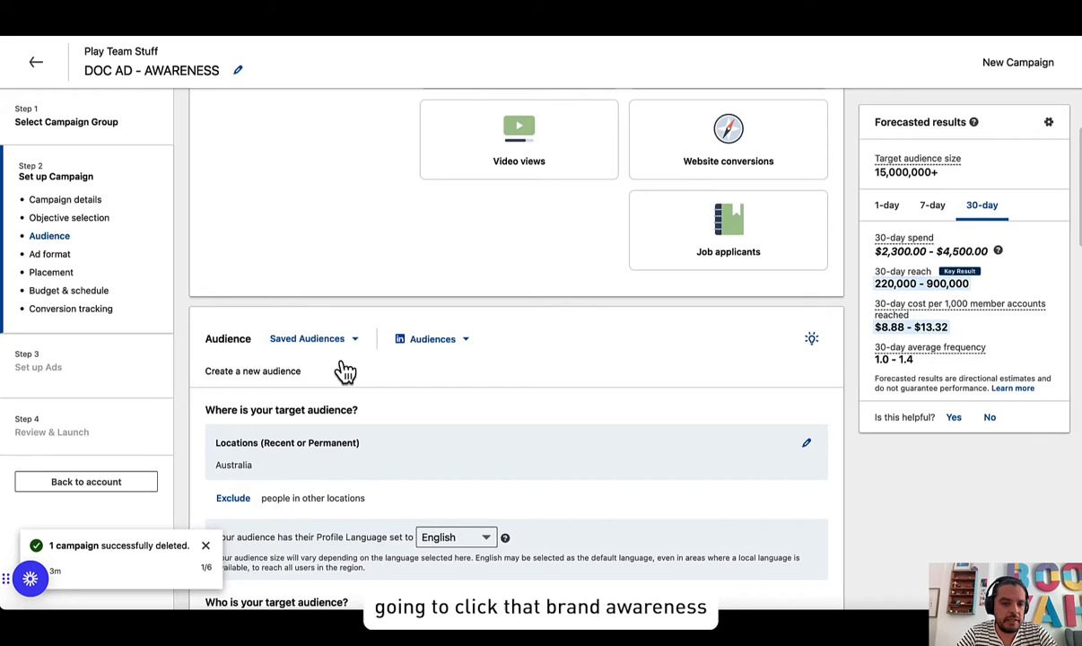
scroll(down, 3)
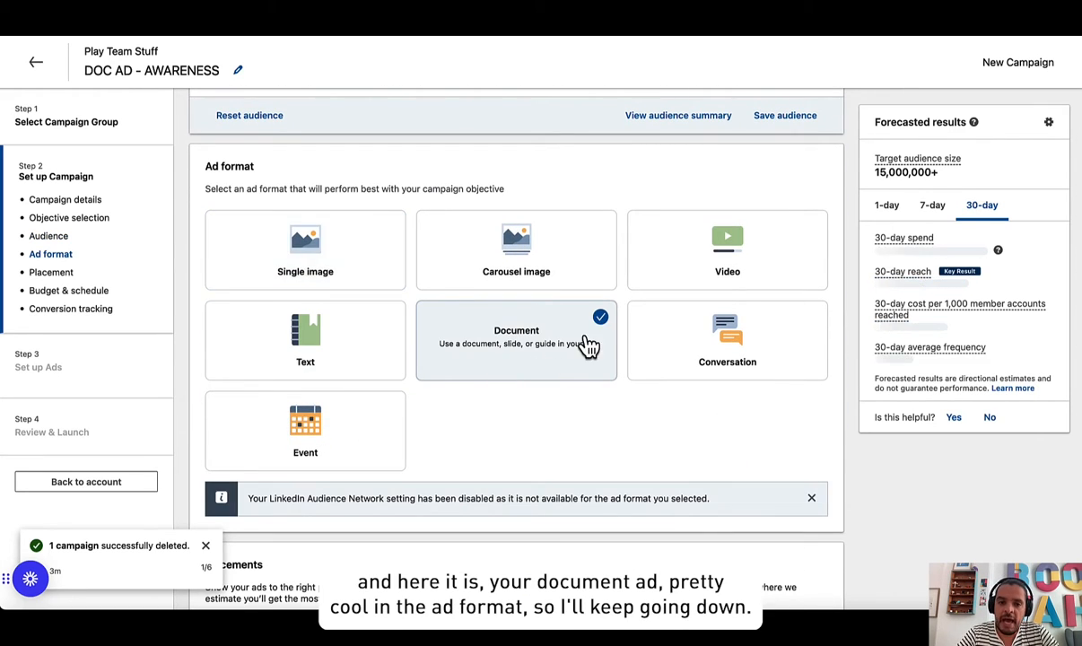
scroll(down, 3)
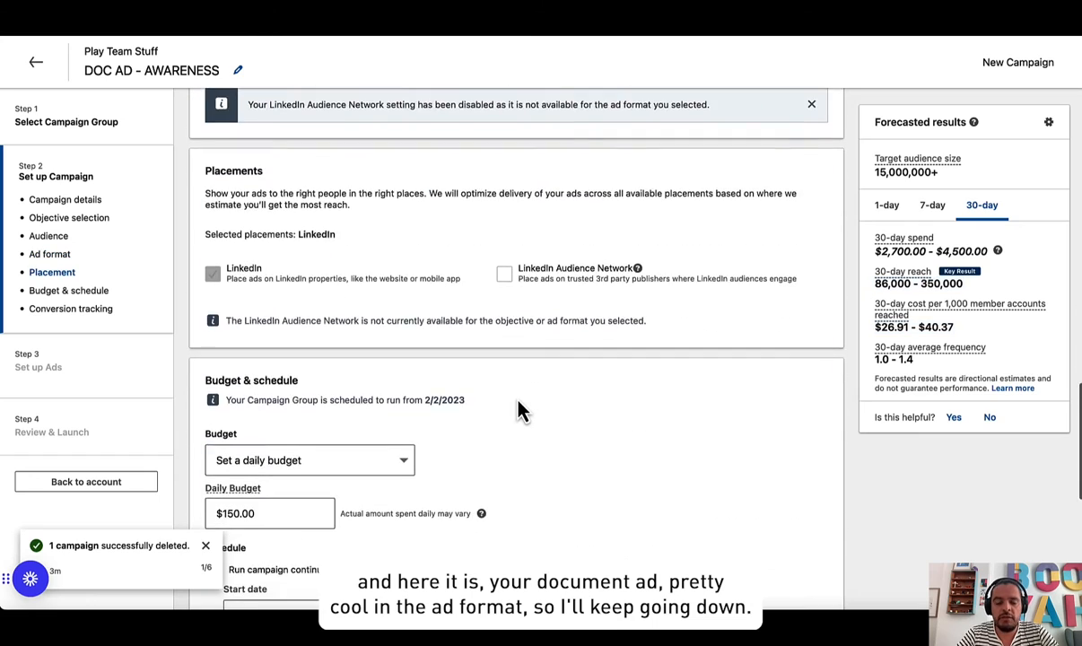
scroll(down, 3)
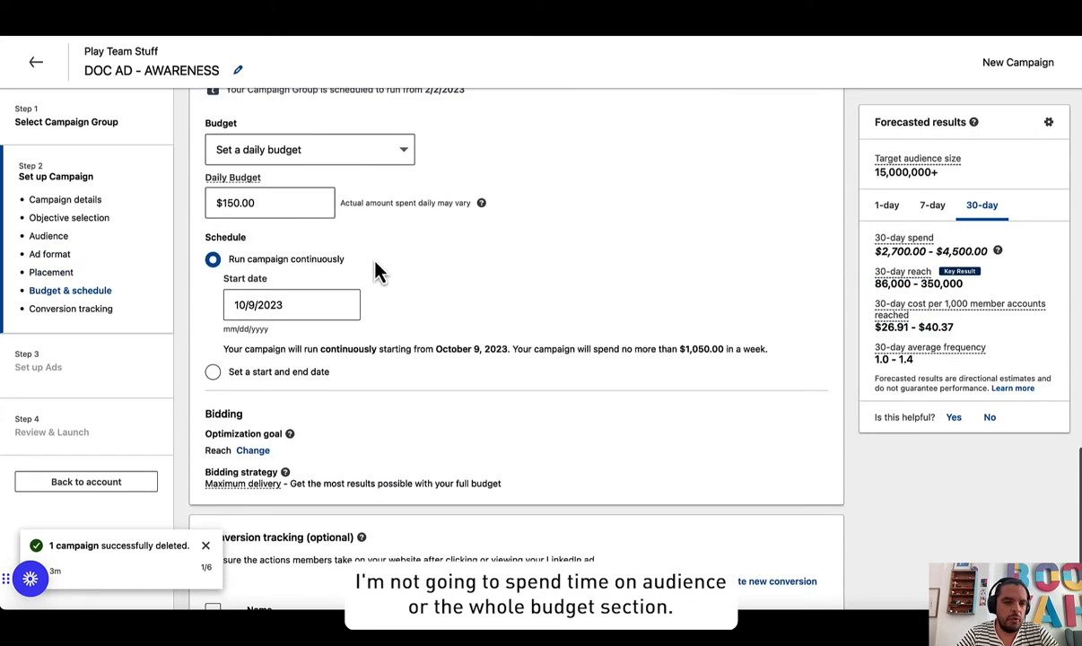
scroll(up, 3)
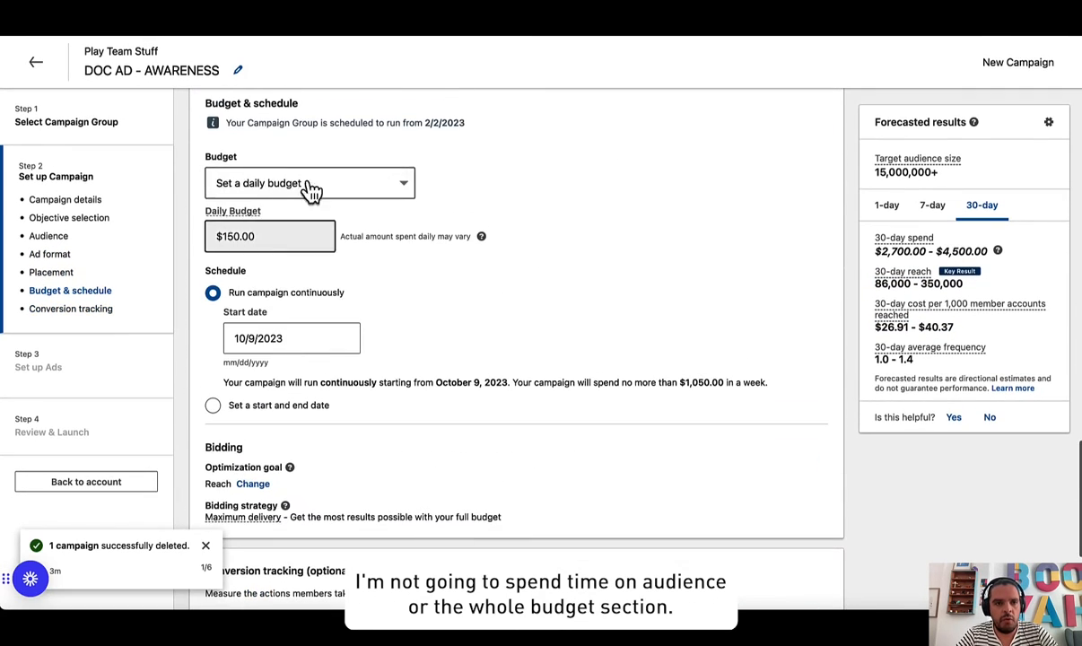
Save the DOC AD - AWARENESS campaign as a draft and continue to ad creation
click(820, 550)
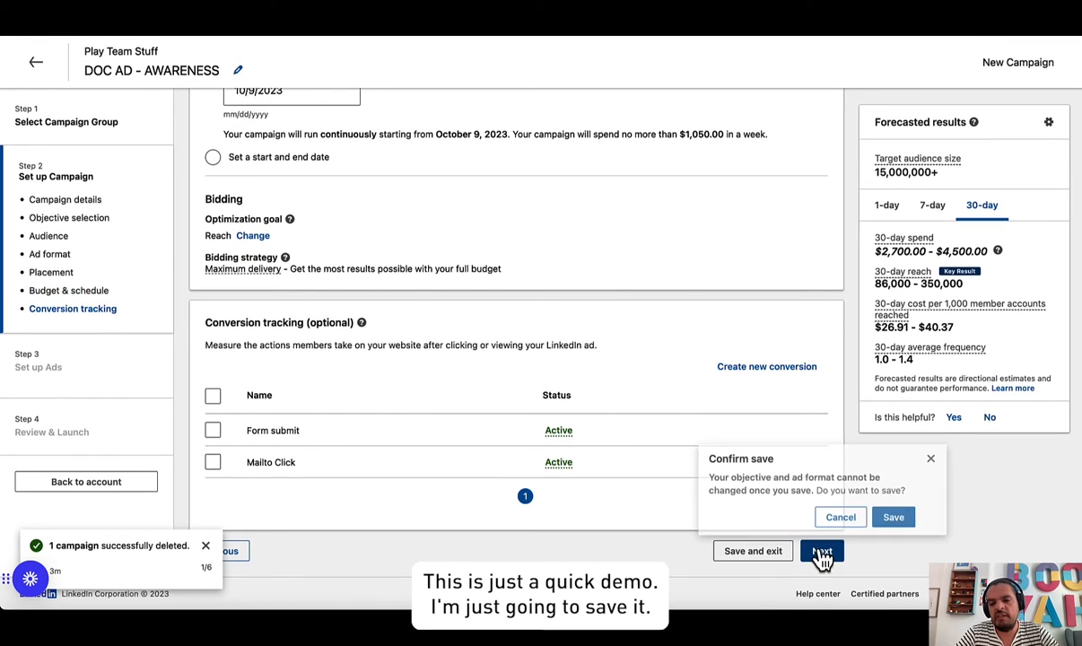
click(892, 516)
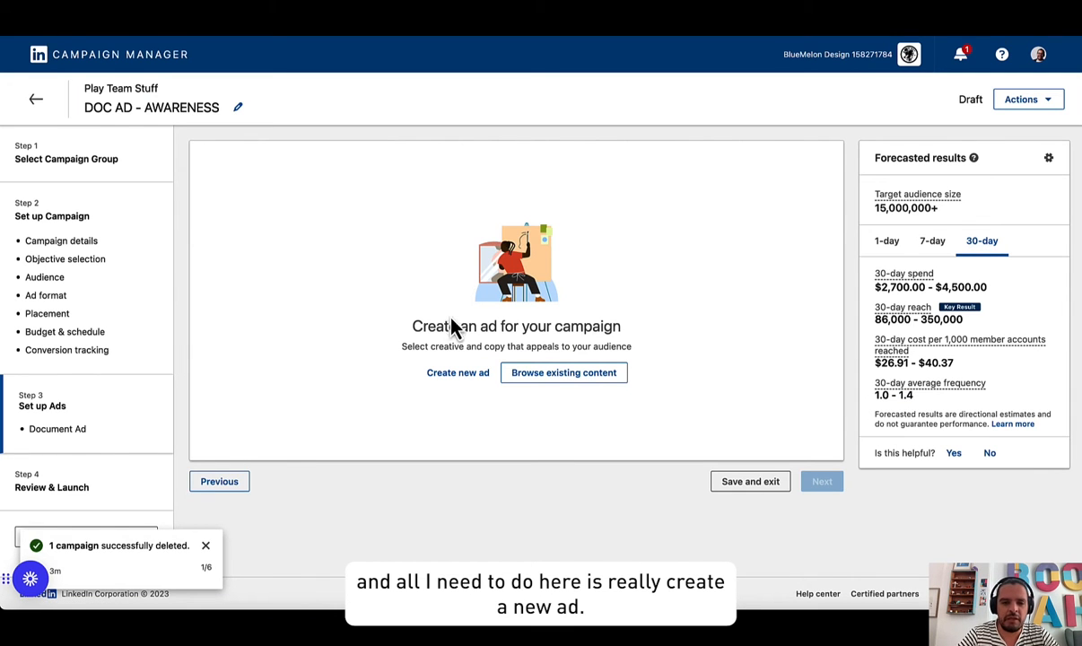
Create a new Document ad named 'DOC AD- 01'
click(457, 372)
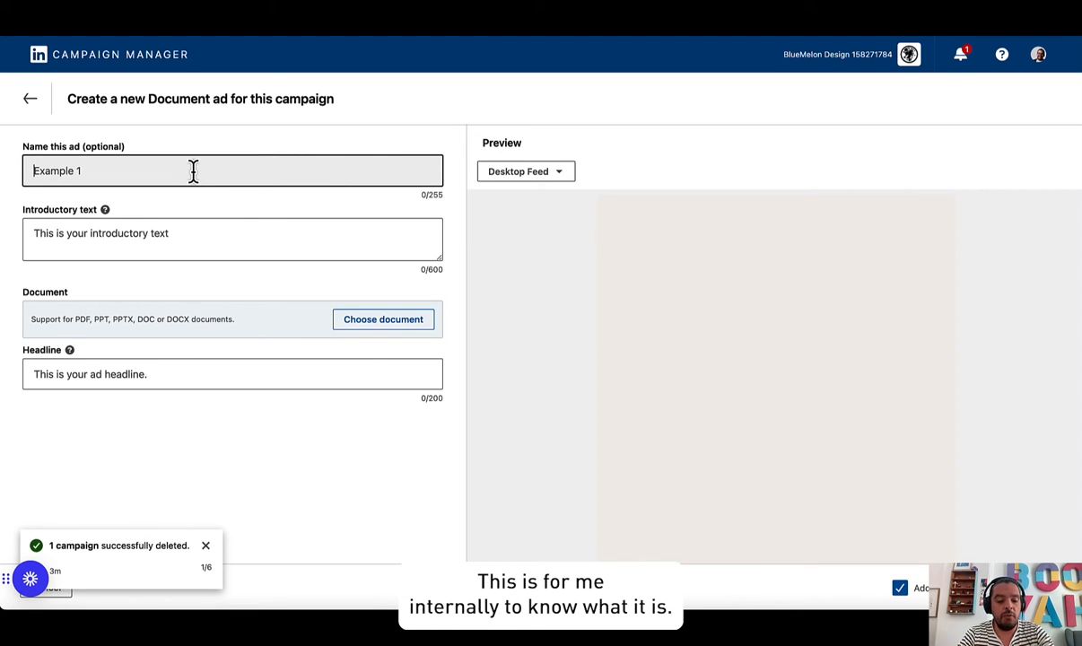
text(DOC AD- 01)
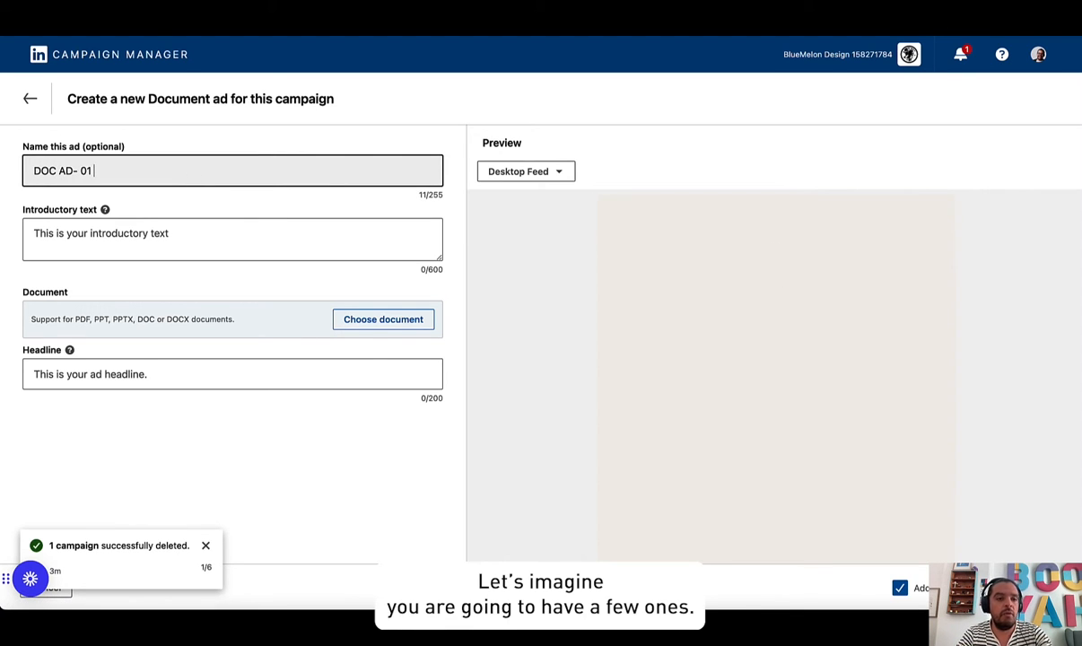
click(232, 239)
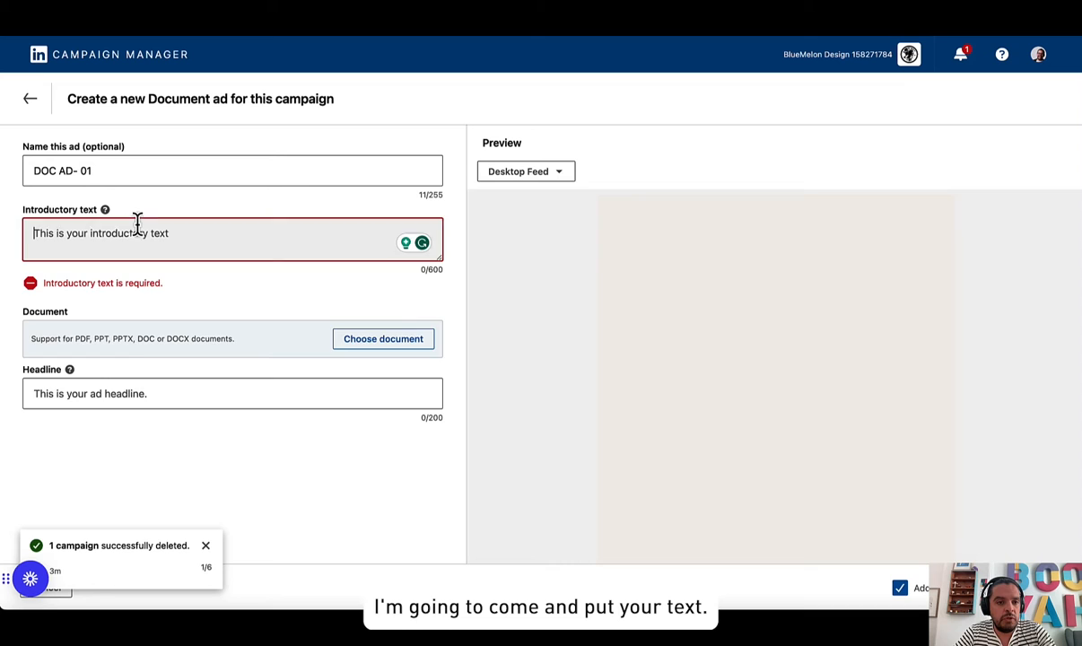
Attach the Porqueno partnerships deck PDF to the ad
click(383, 339)
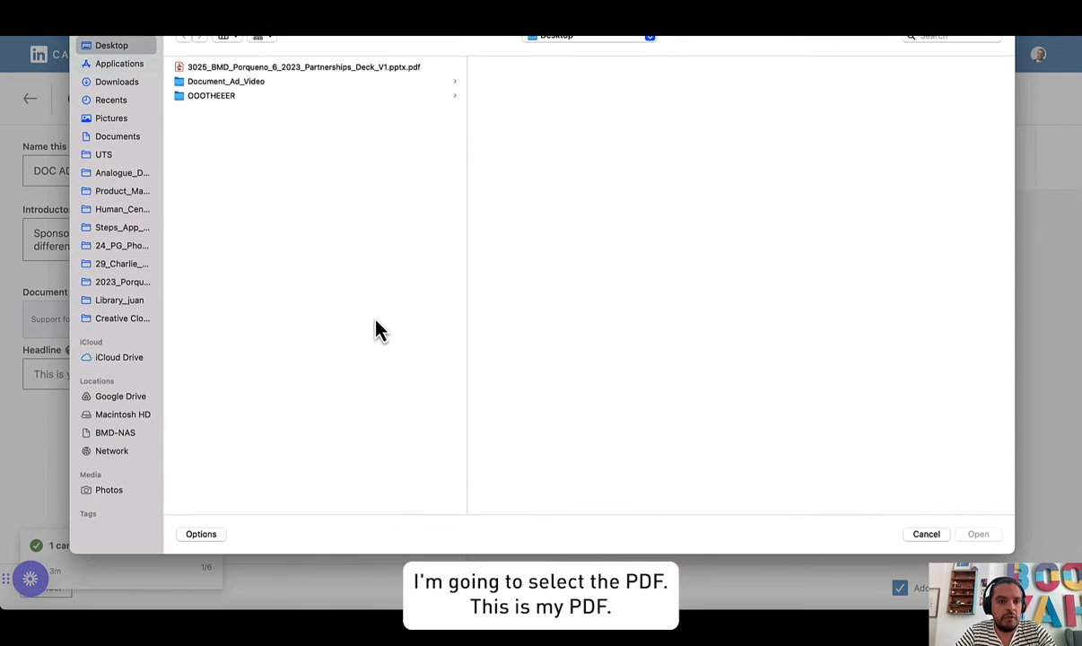
click(303, 66)
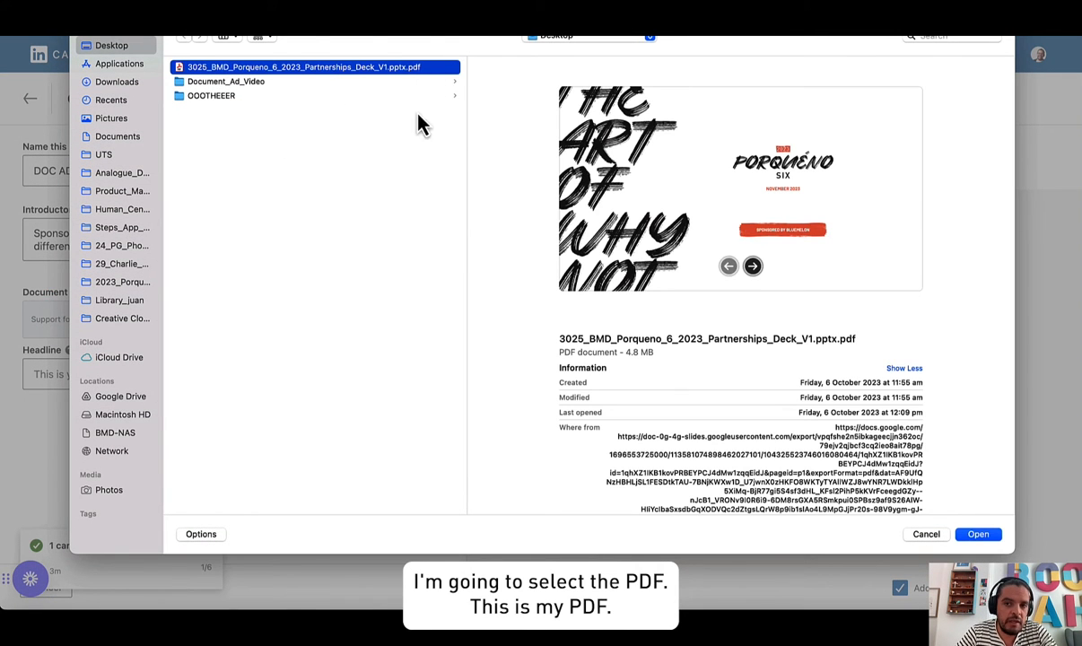
mouse_move(771, 247)
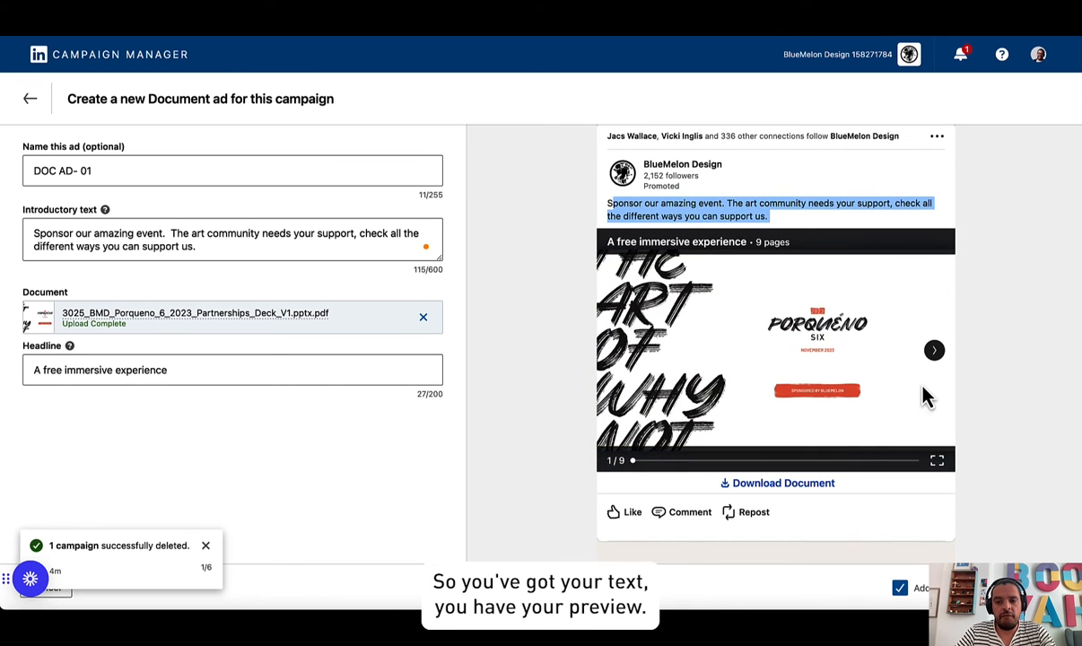
click(933, 350)
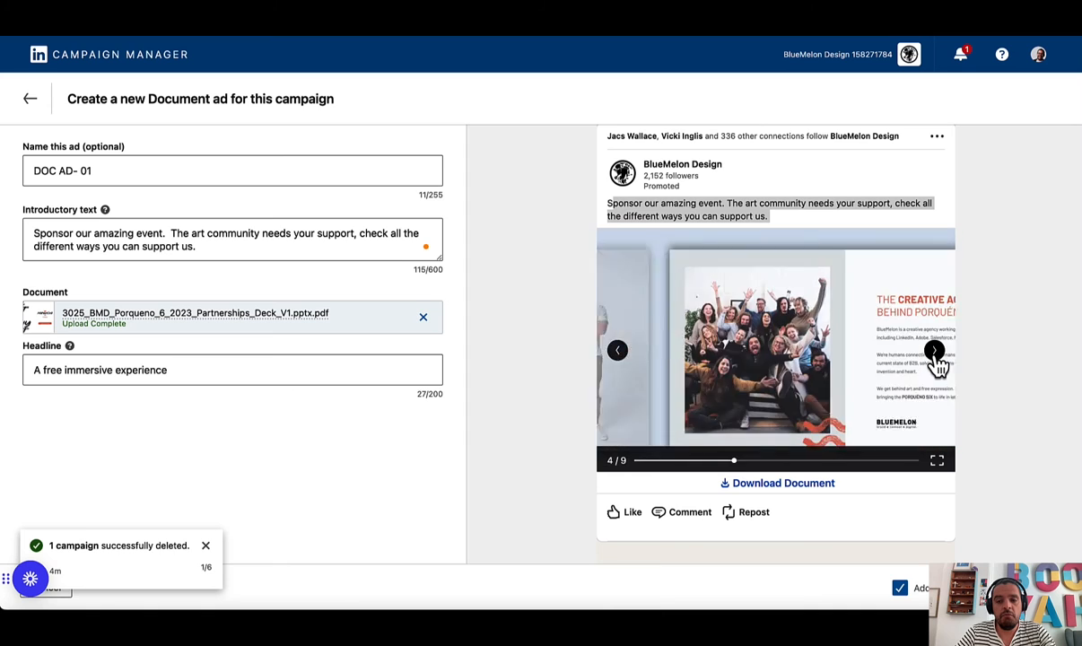
click(933, 349)
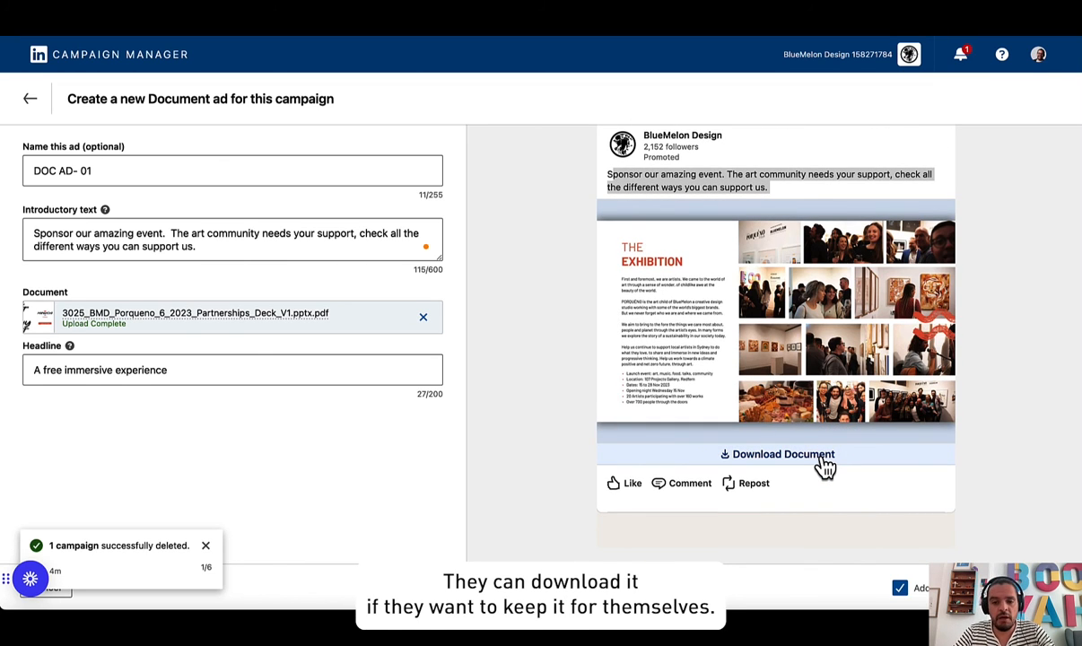
mouse_move(644, 516)
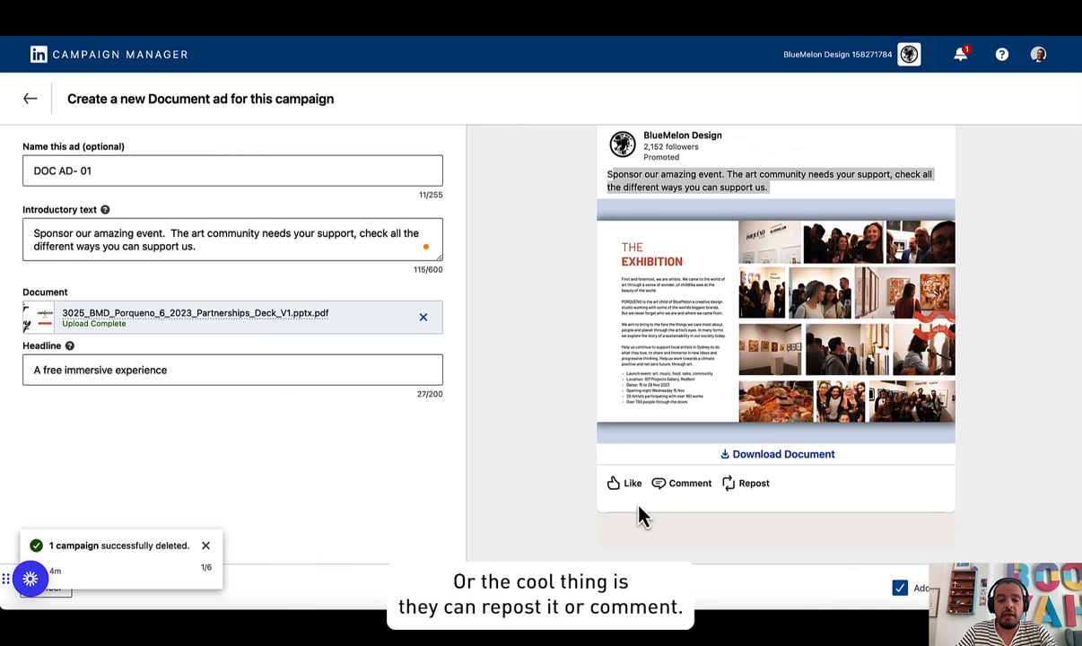